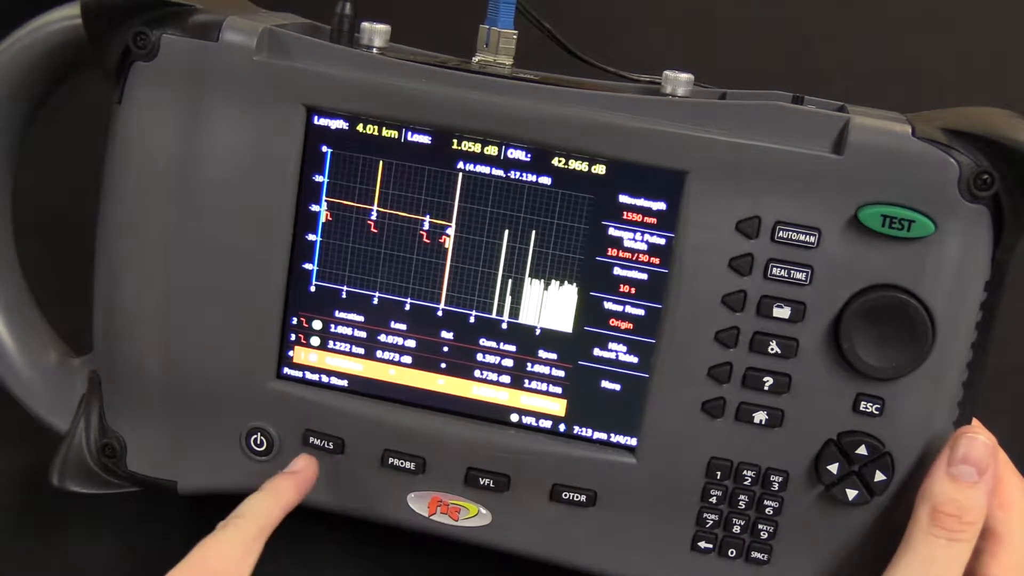
pyautogui.click(320, 445)
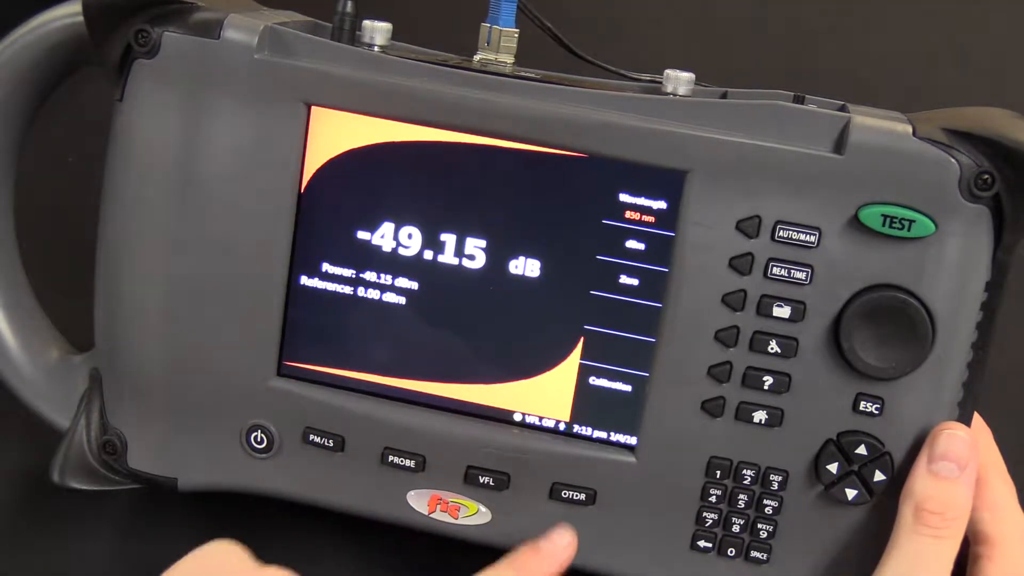
pyautogui.click(570, 497)
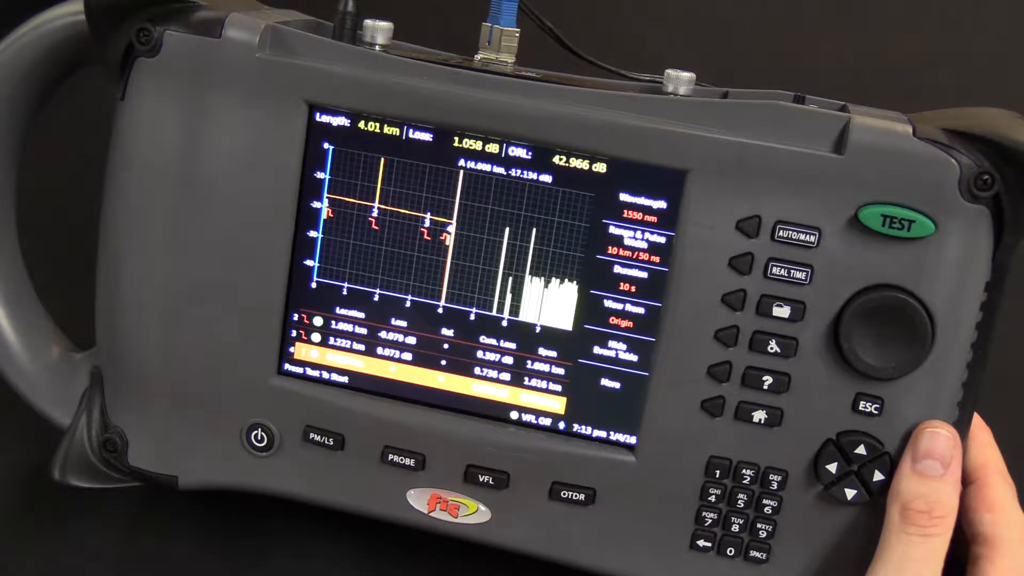